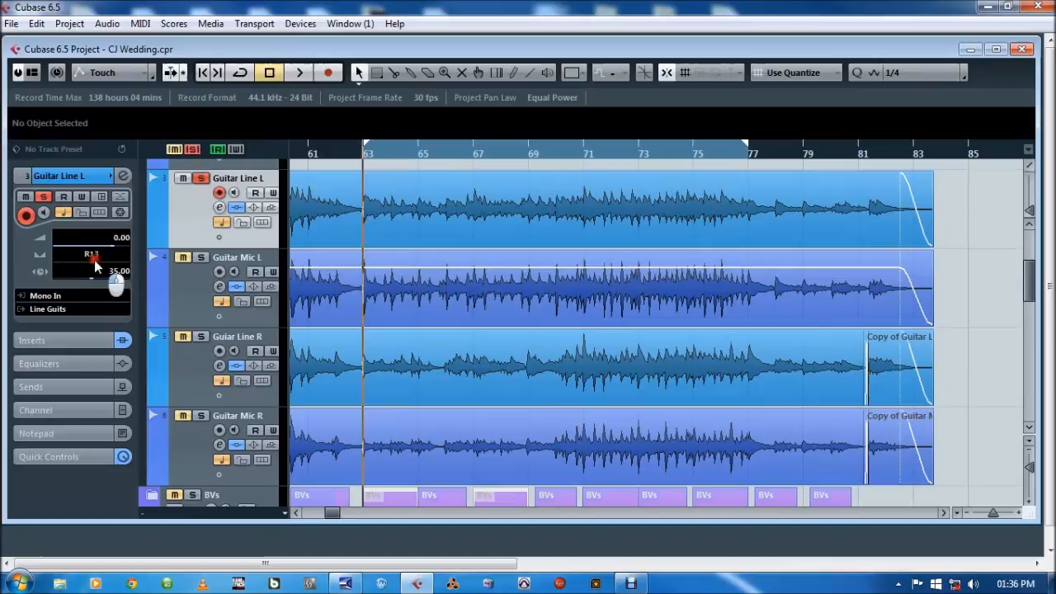
Play back the guitar takes repeatedly and bring up the Guitar Mic L track's settings.
left_click(299, 72)
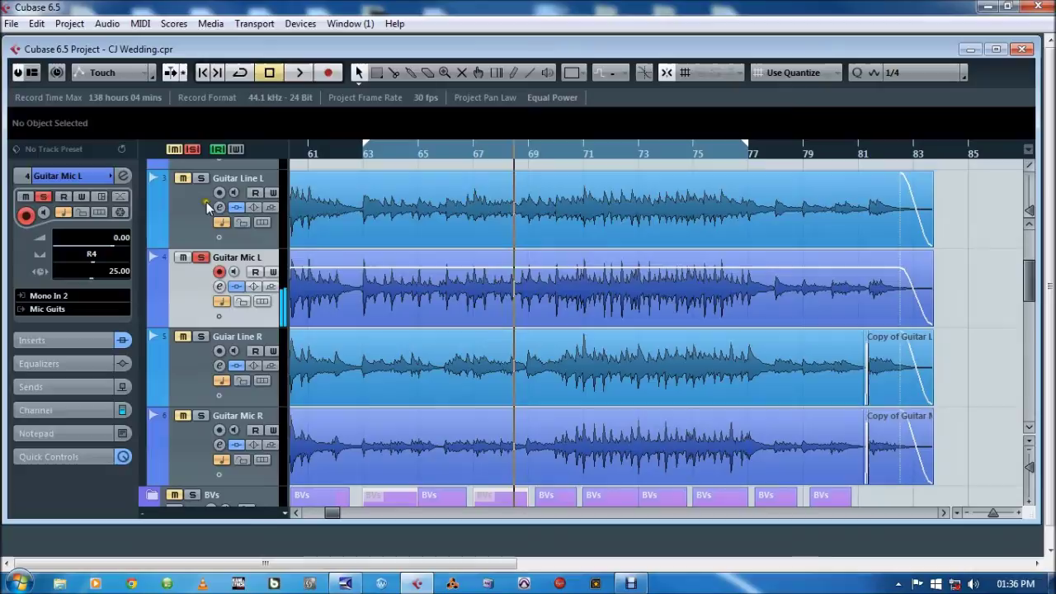
left_click(299, 73)
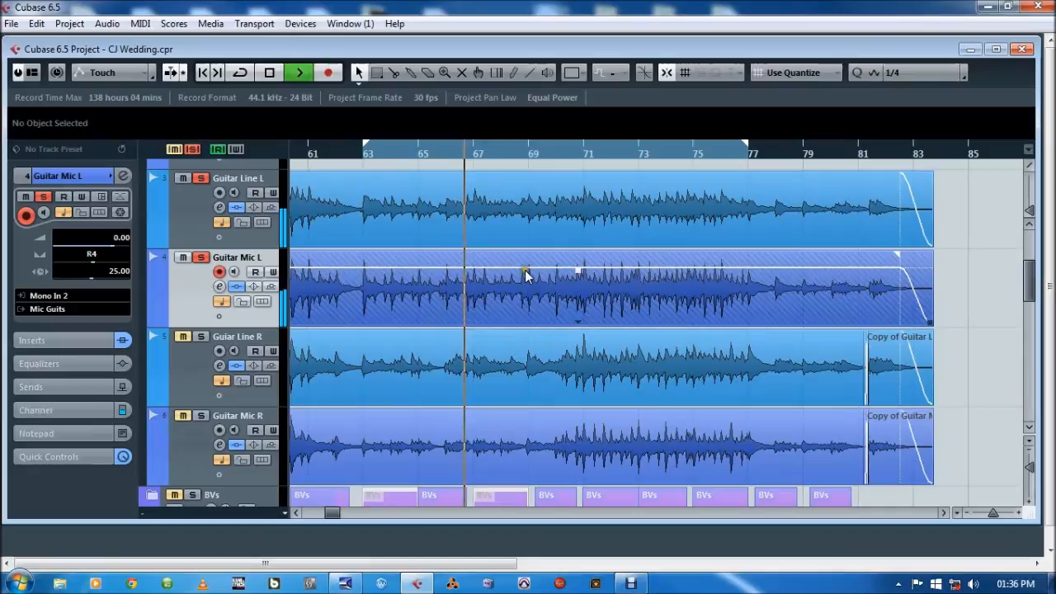
left_click(298, 72)
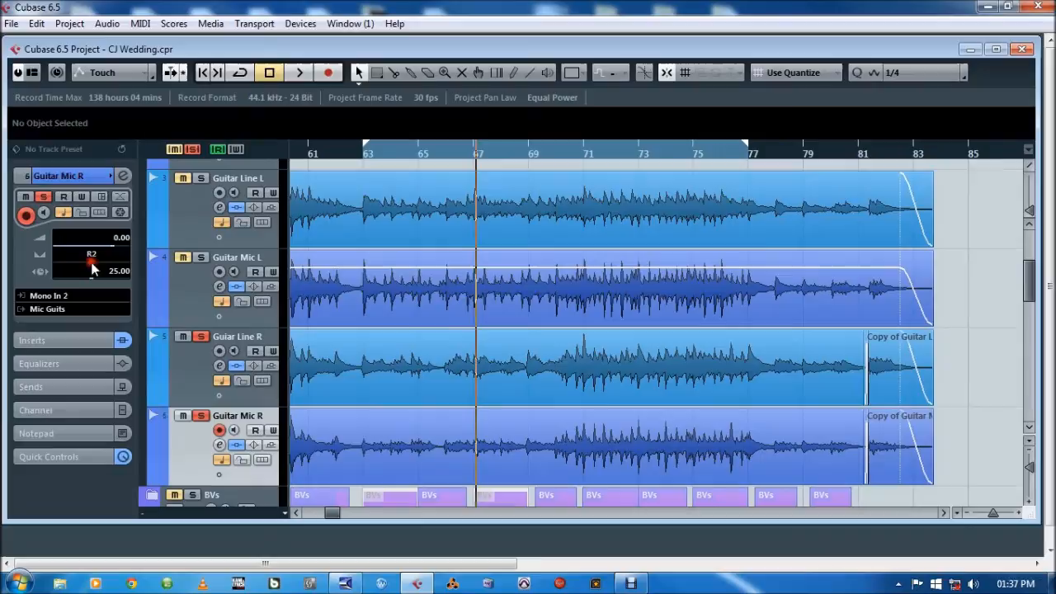
left_click(300, 72)
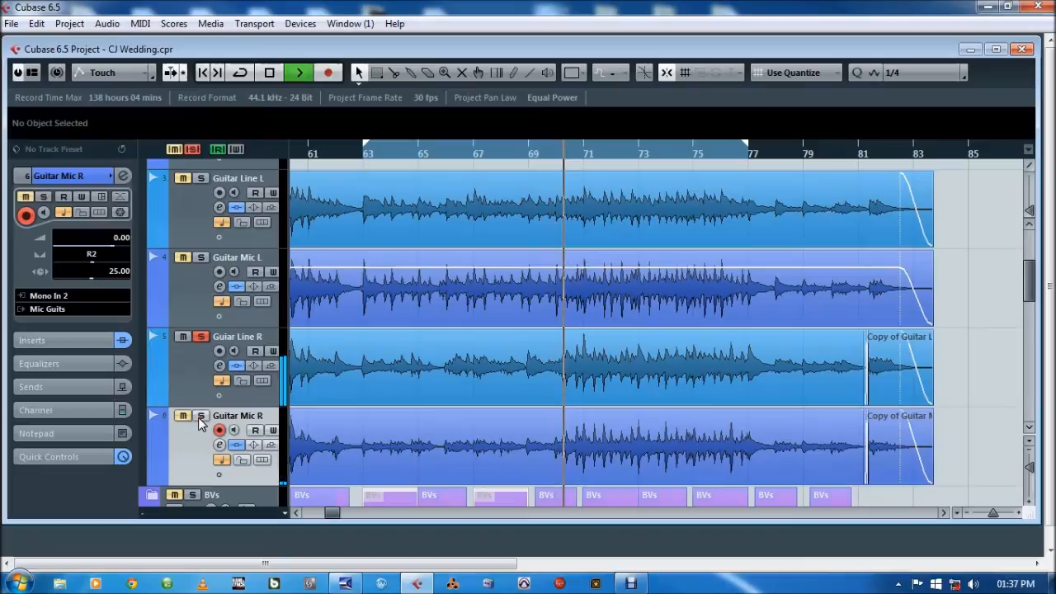
left_click(268, 72)
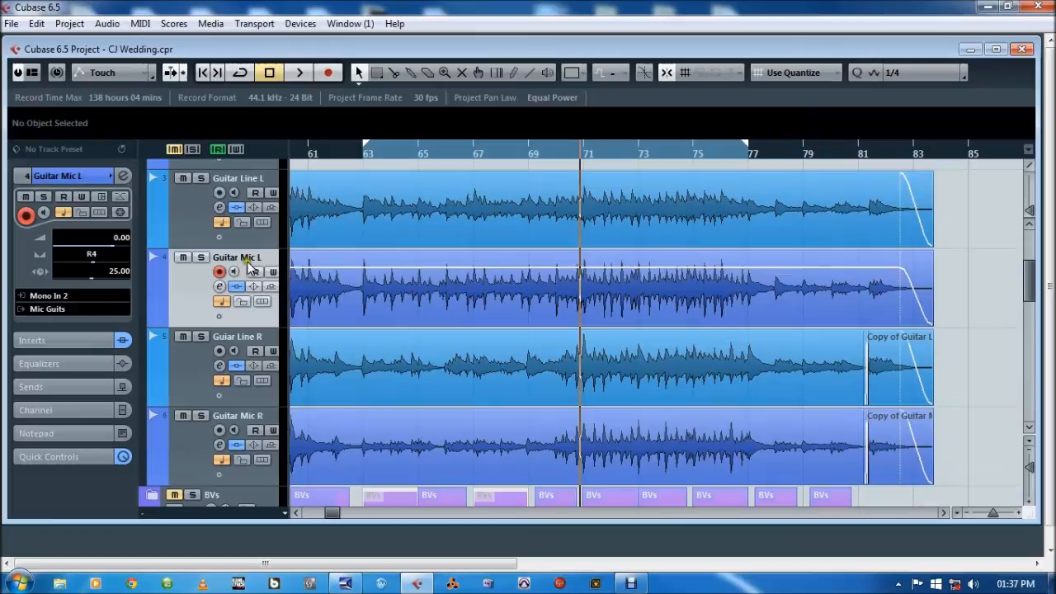
left_click(238, 415)
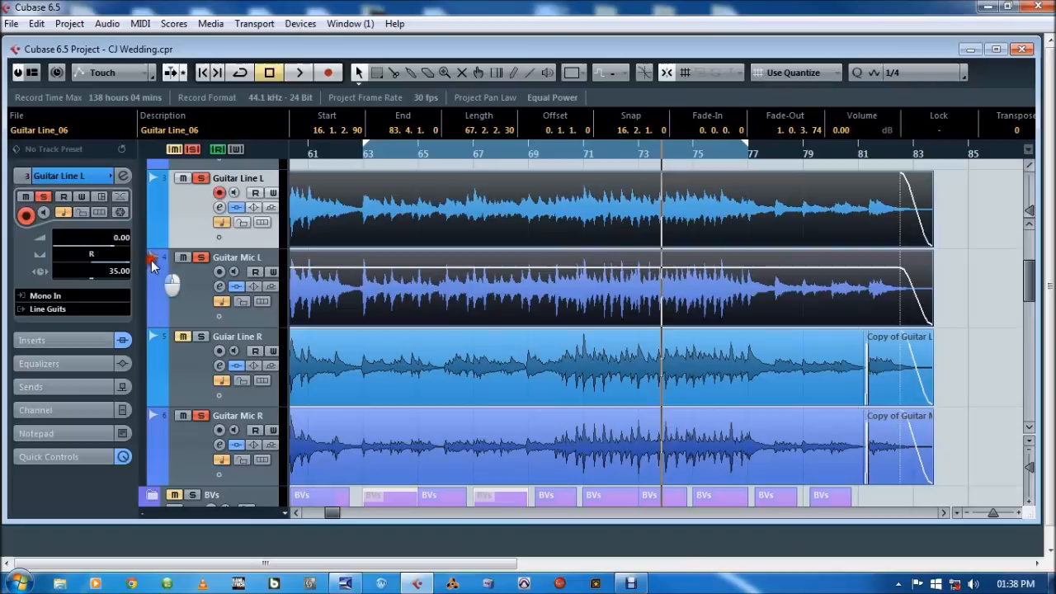
Audition the Guitar Mic L and Guitar Line R takes from around bar 71 to compare them.
left_click(238, 258)
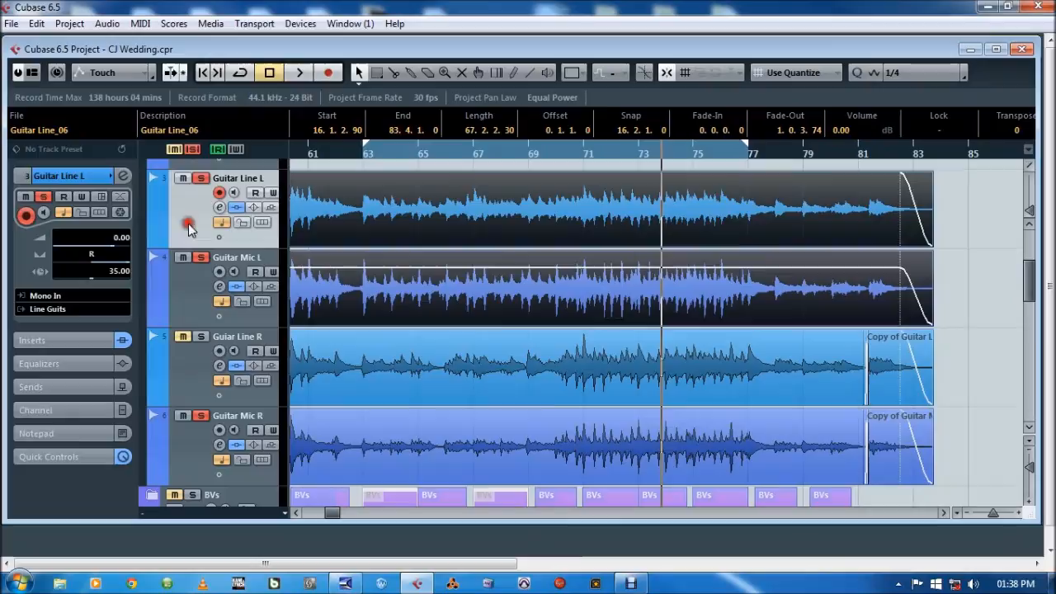
left_click(534, 153)
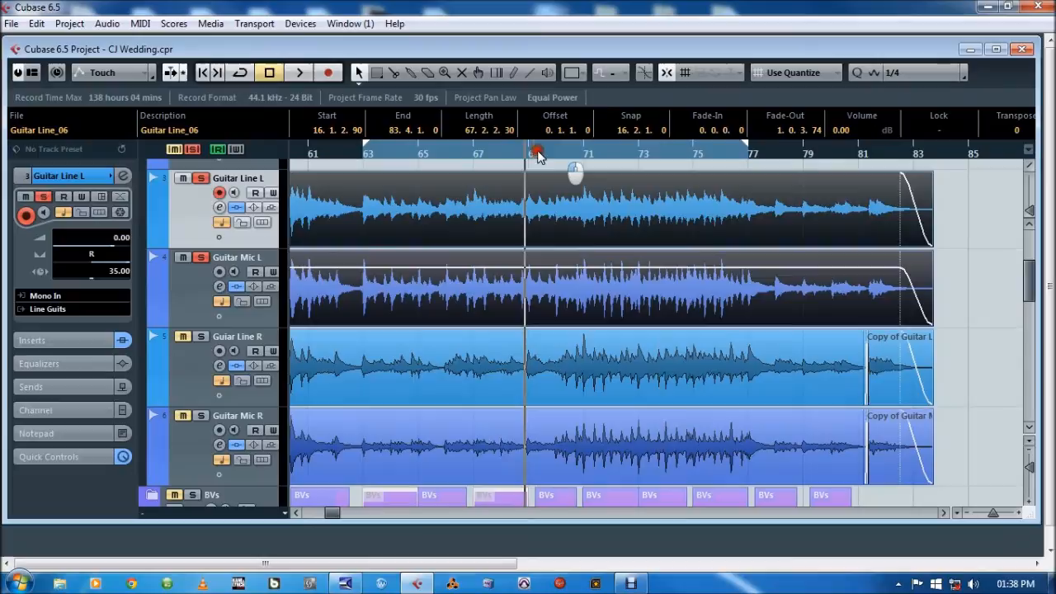
left_click(300, 73)
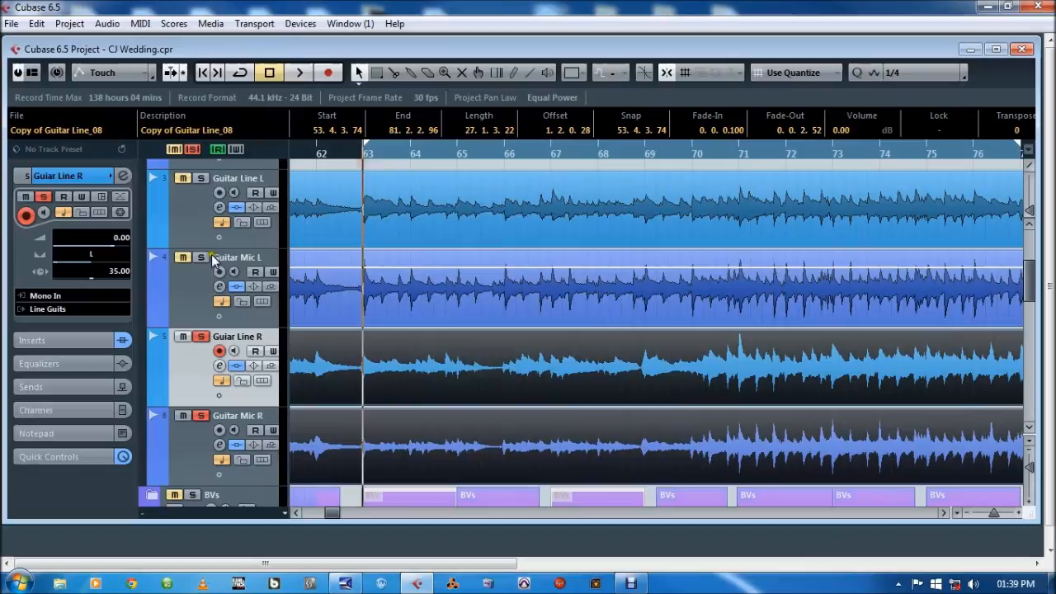
left_click(202, 178)
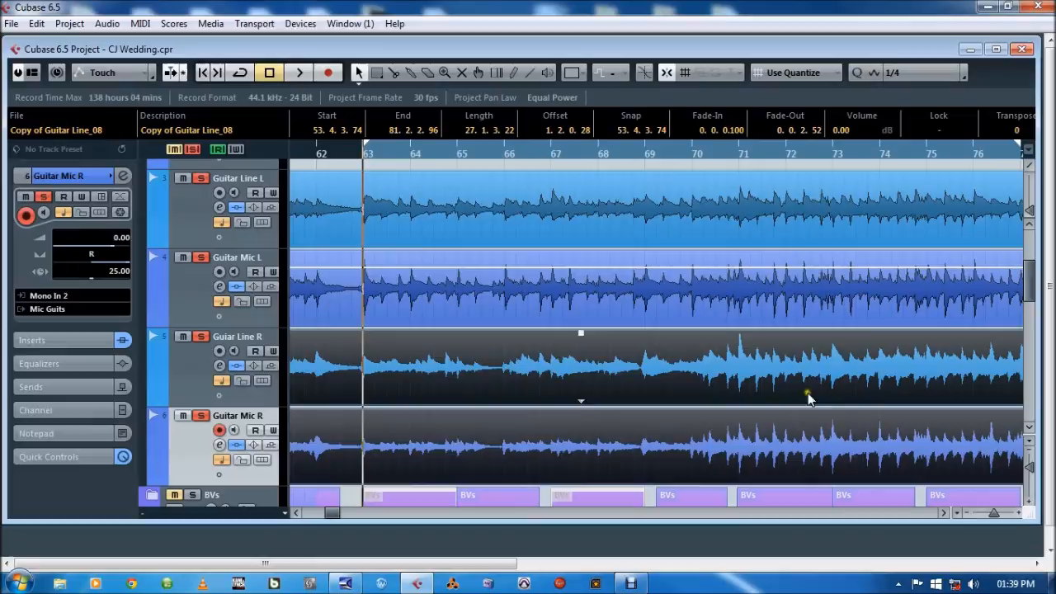
left_click(298, 73)
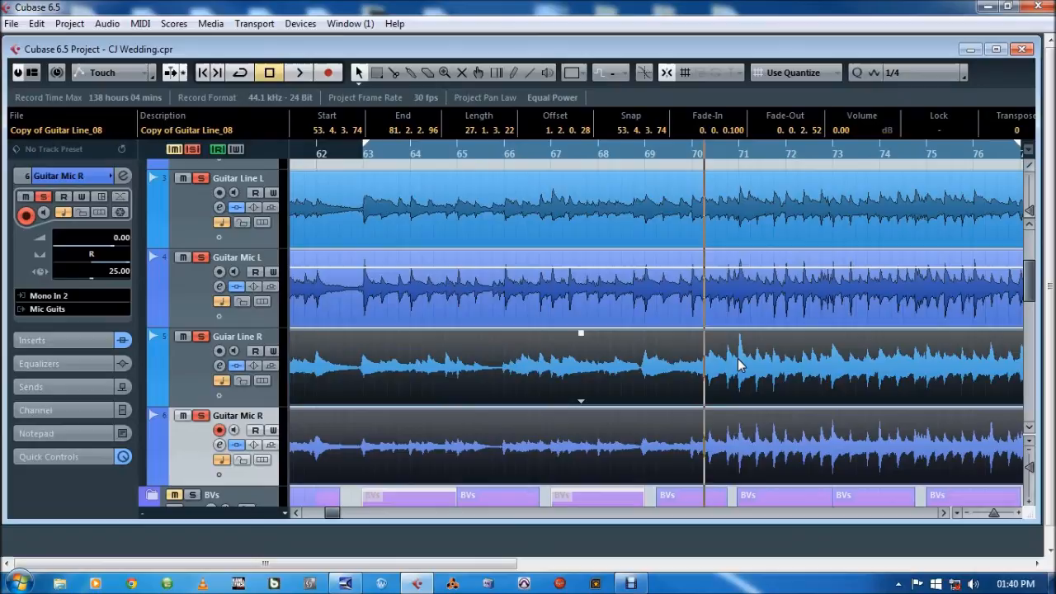
left_click(368, 155)
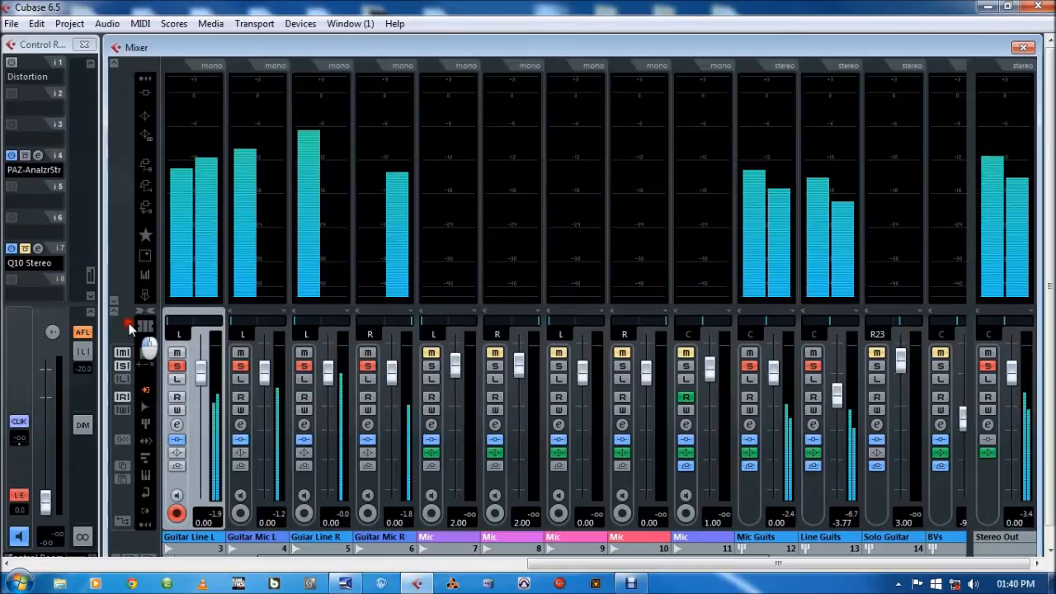
mouse_move(413, 320)
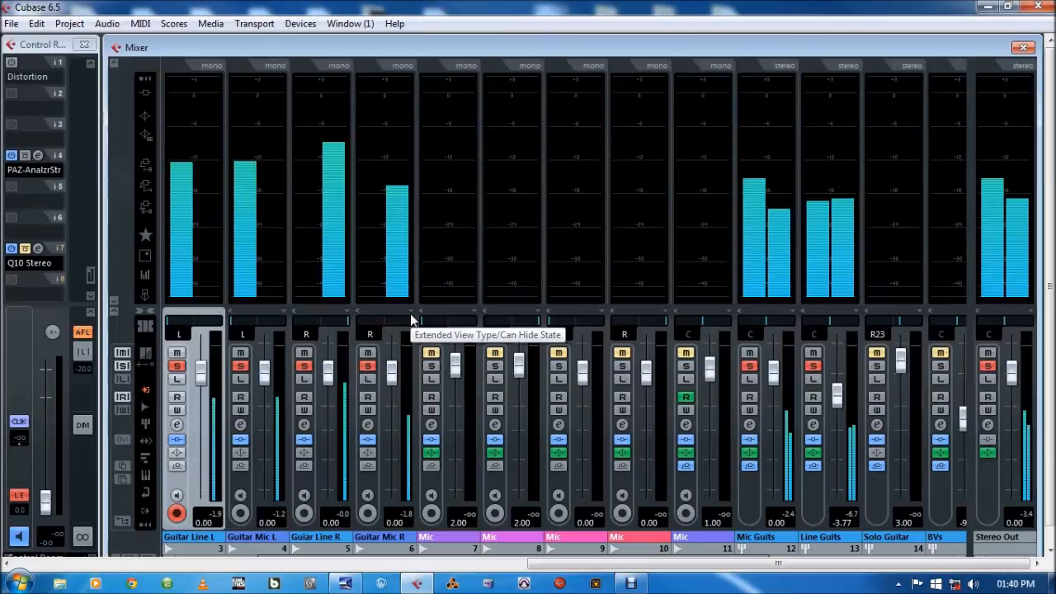